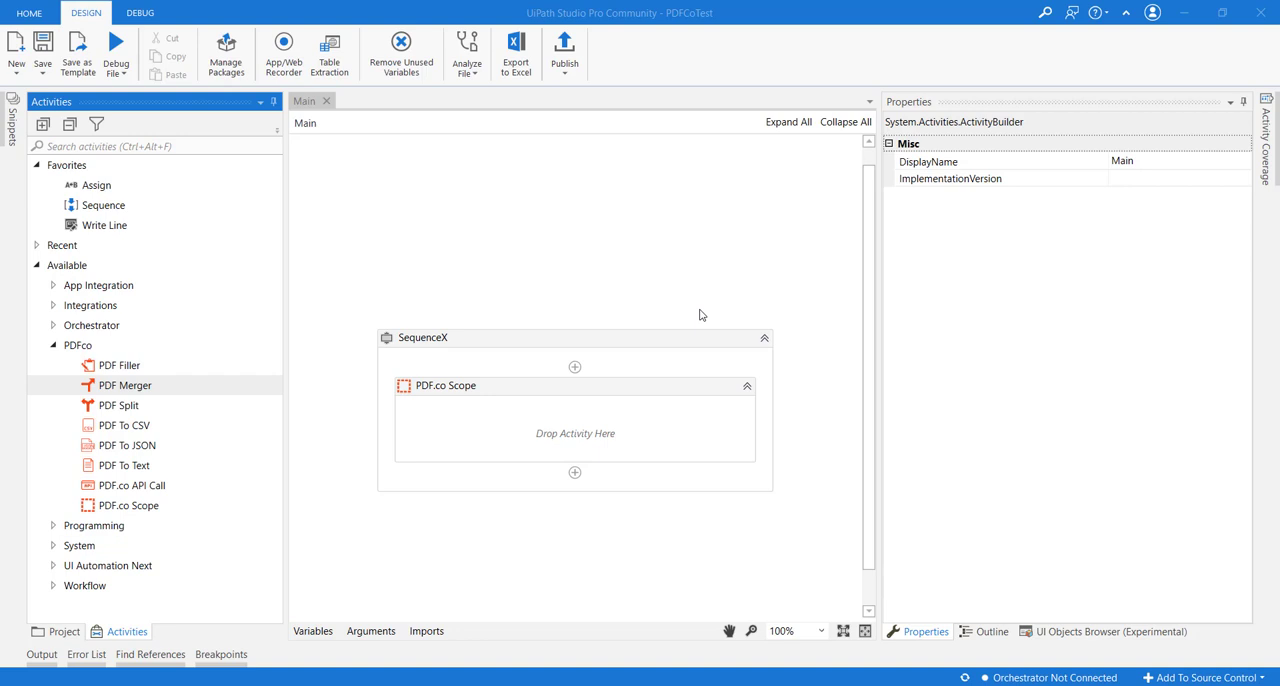
mouse_move(125, 405)
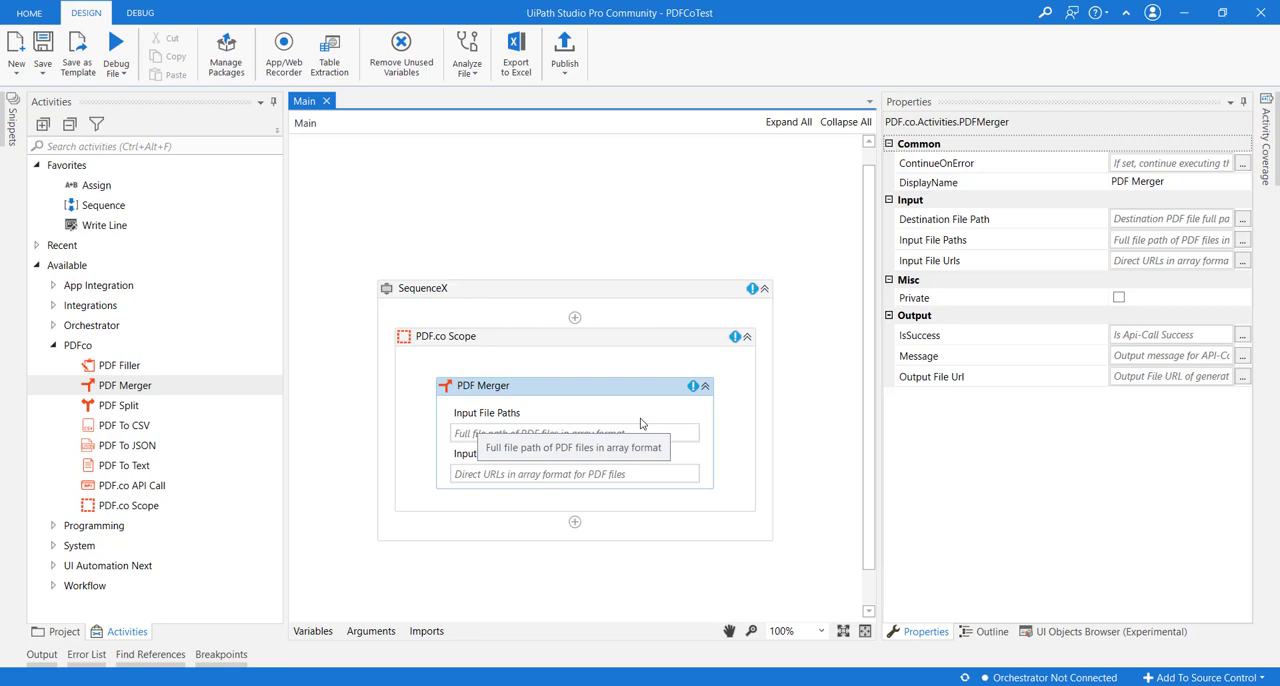
mouse_move(710, 423)
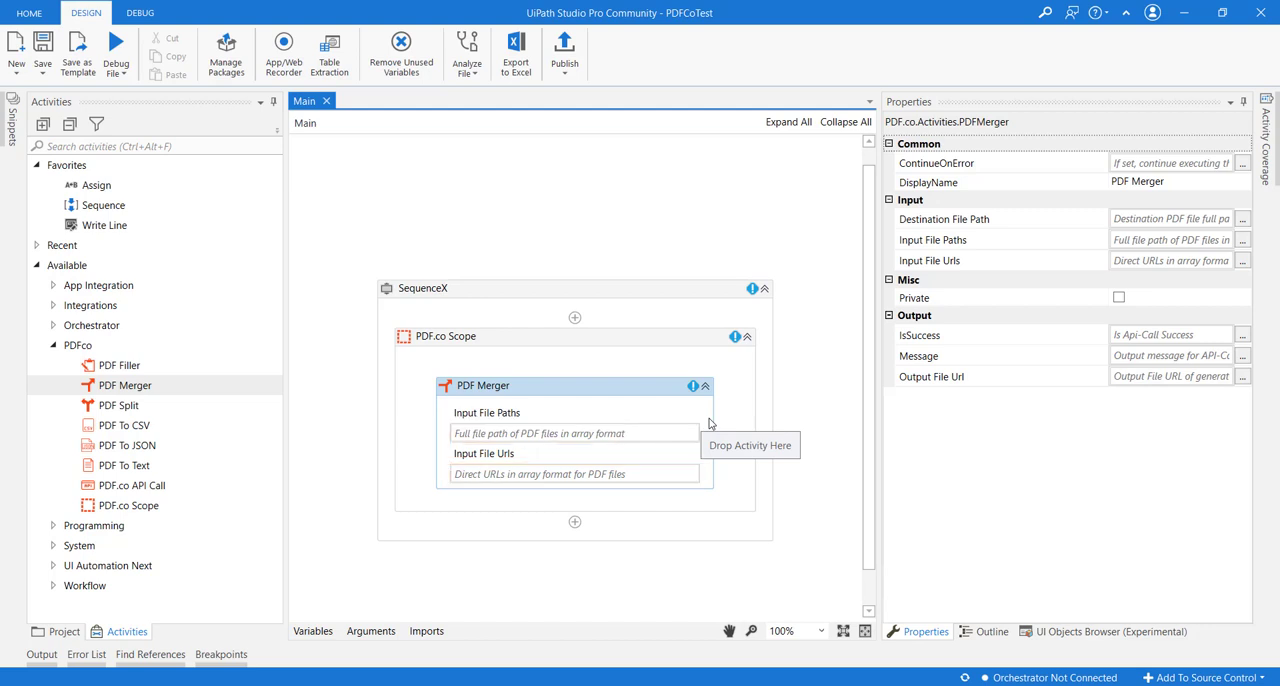
mouse_move(933, 201)
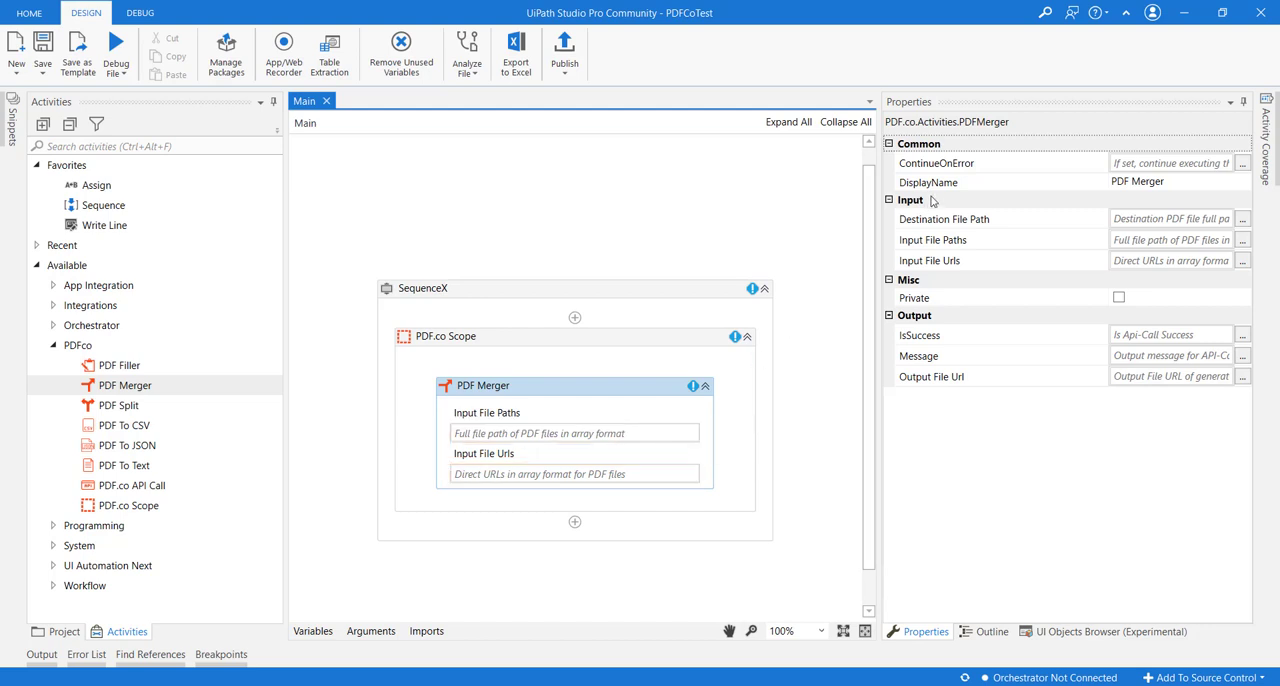
mouse_move(905, 225)
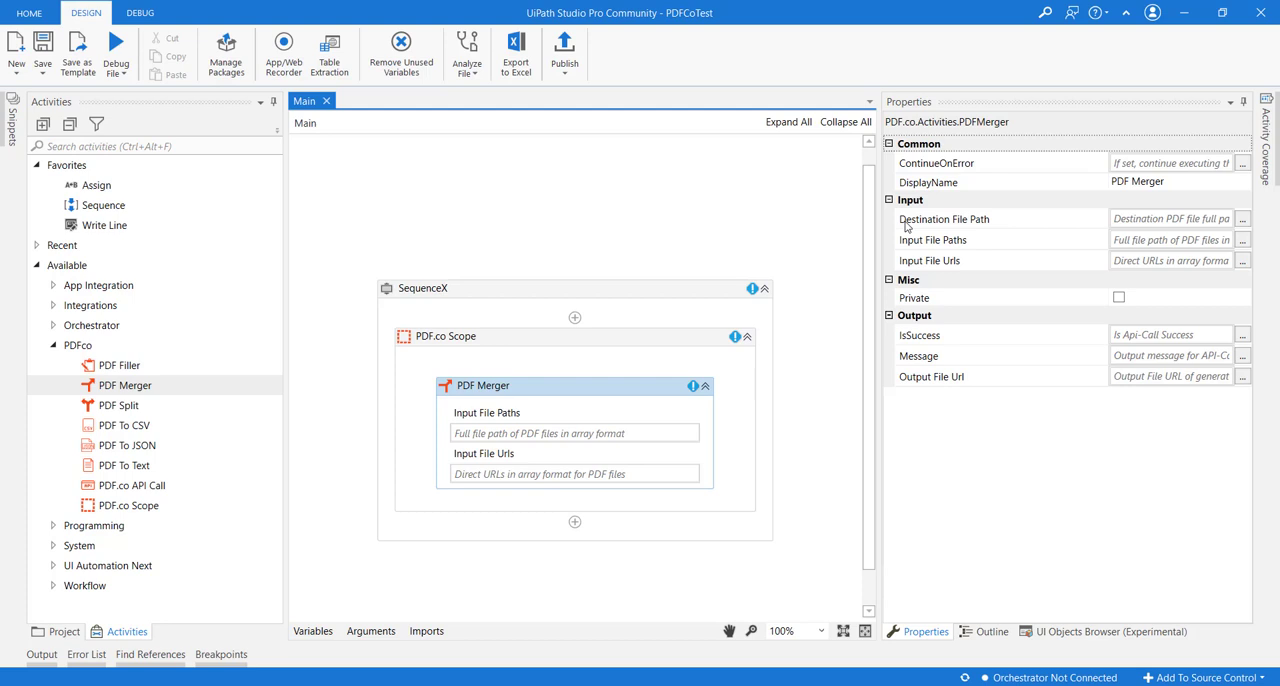
mouse_move(1089, 240)
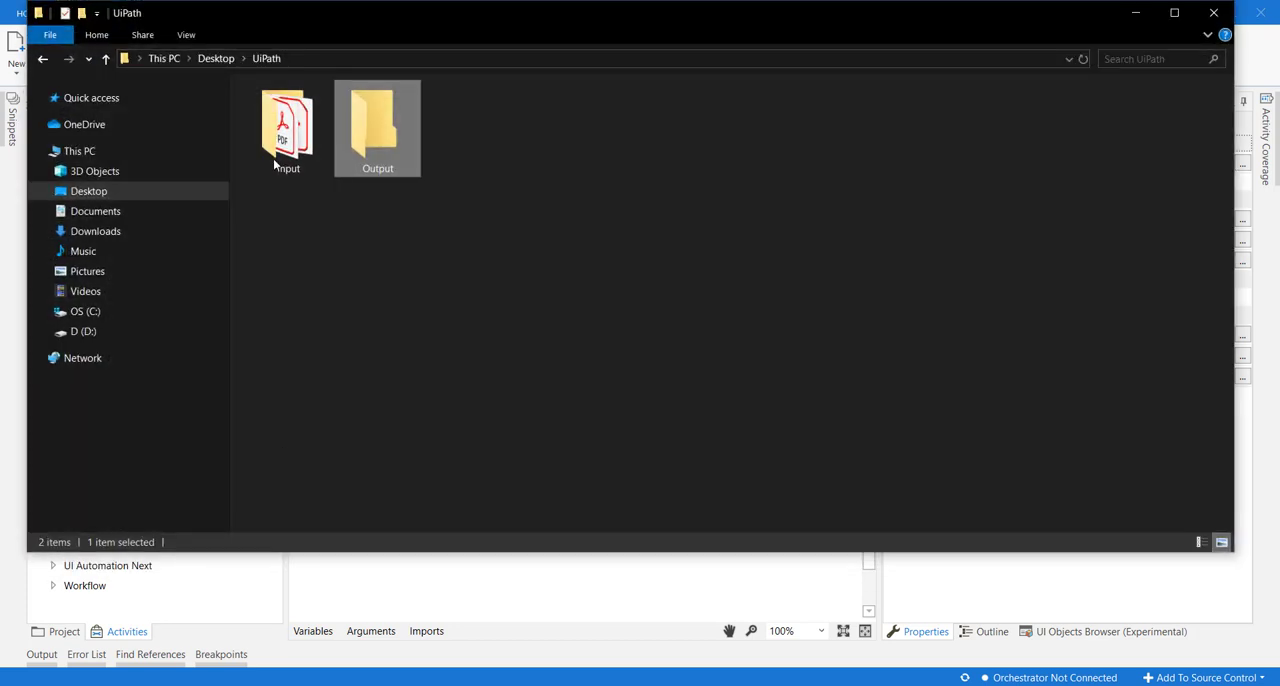
Step: Open sample1.pdf and sample2.pdf from the Input folder in Acrobat Reader
double_click(287, 120)
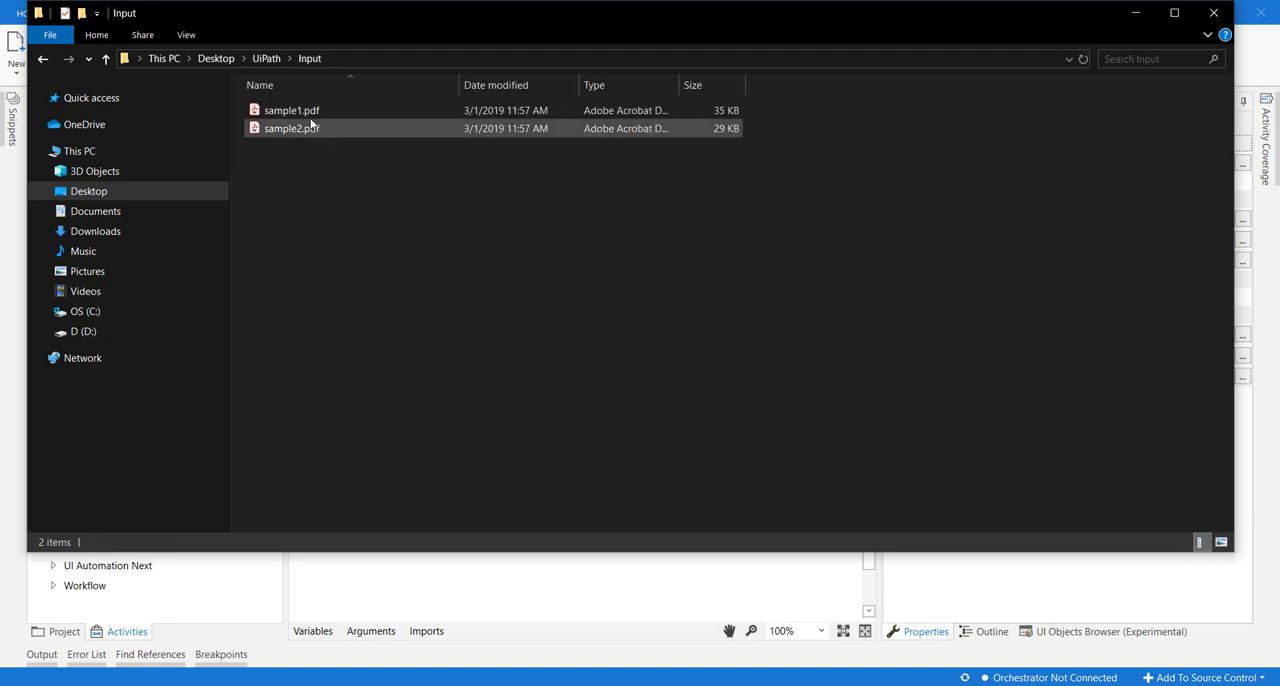
double_click(292, 110)
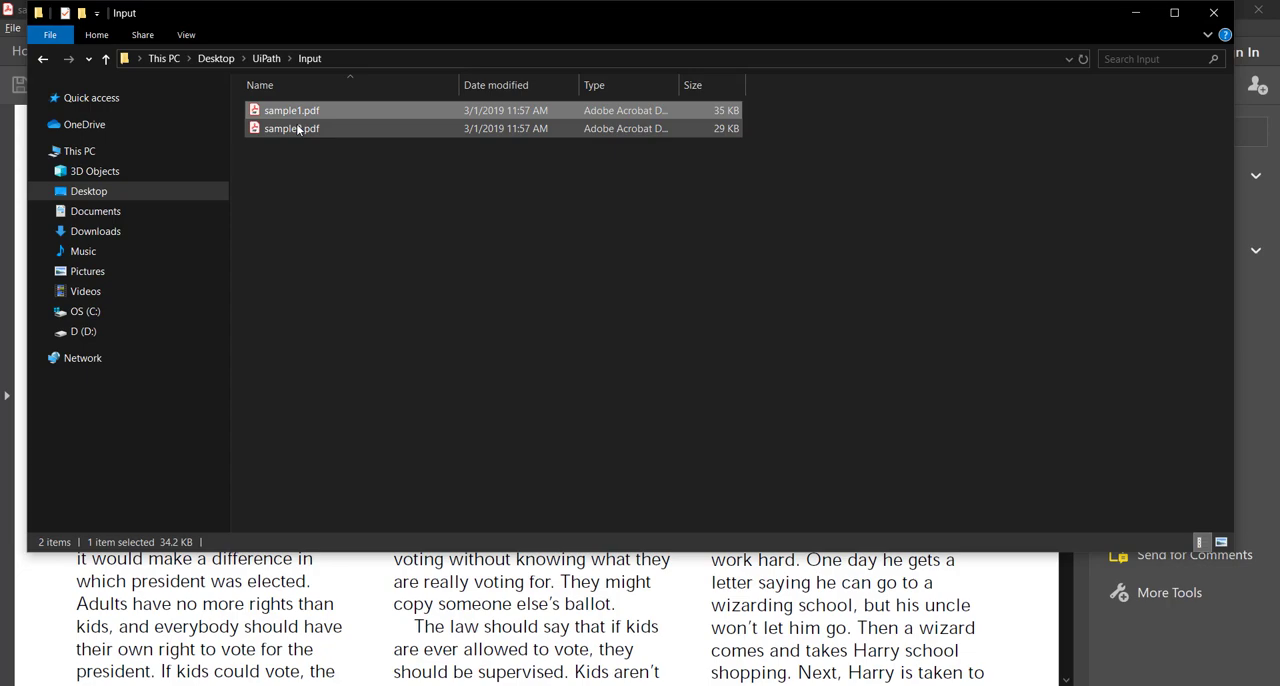
double_click(291, 110)
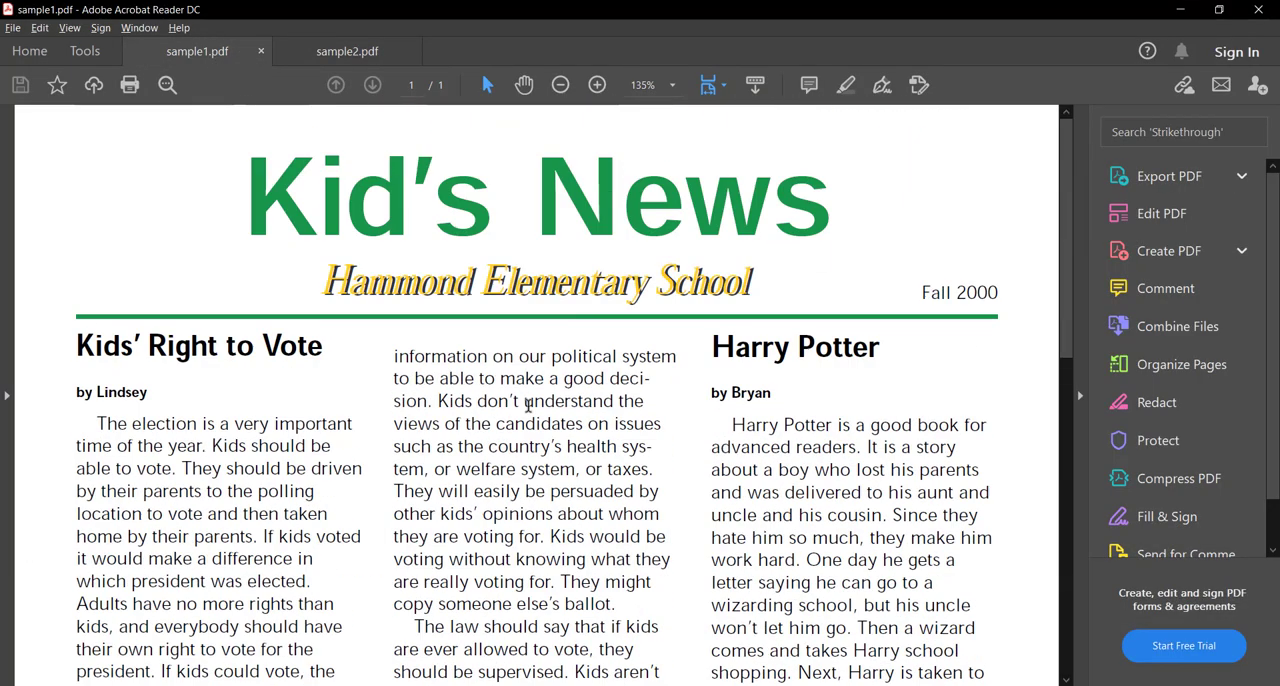
left_click(347, 51)
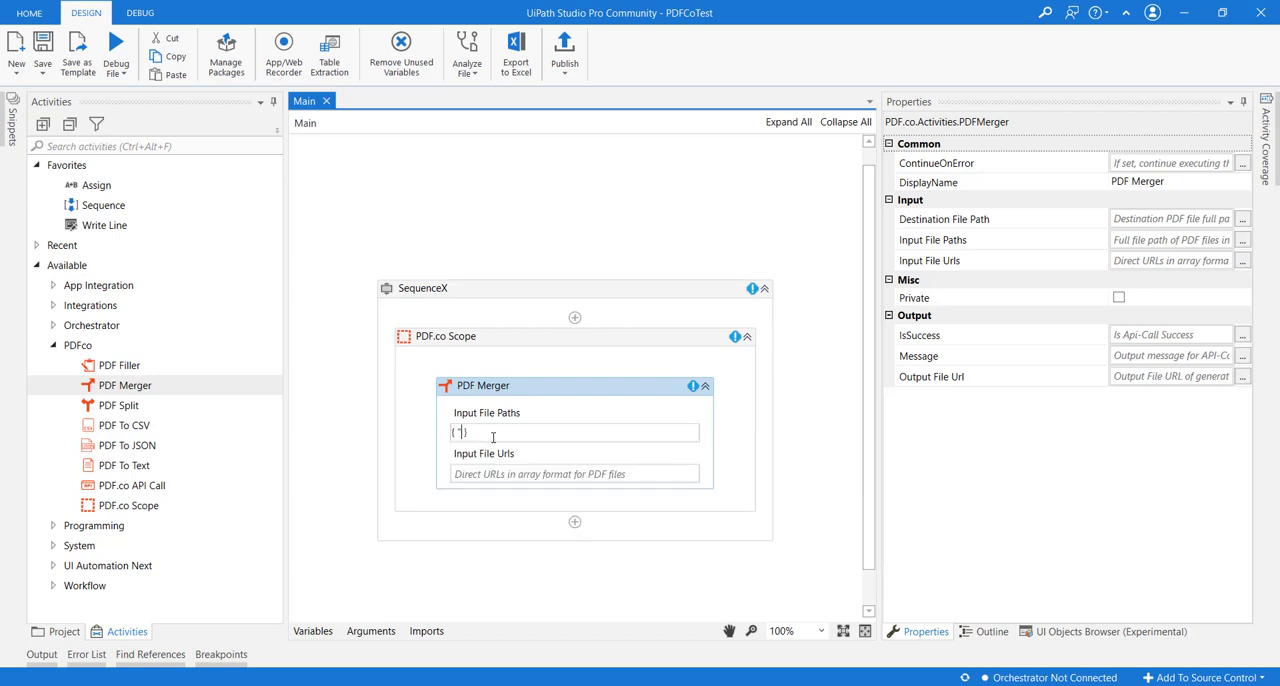
Step: Enter the Input folder's sample1.pdf path array in Input File Paths, then view the merger's properties
type("{\"C:\\Users\\Hiren\\Desktop\\UiPath\\Input\\sample1.pdf\"}")
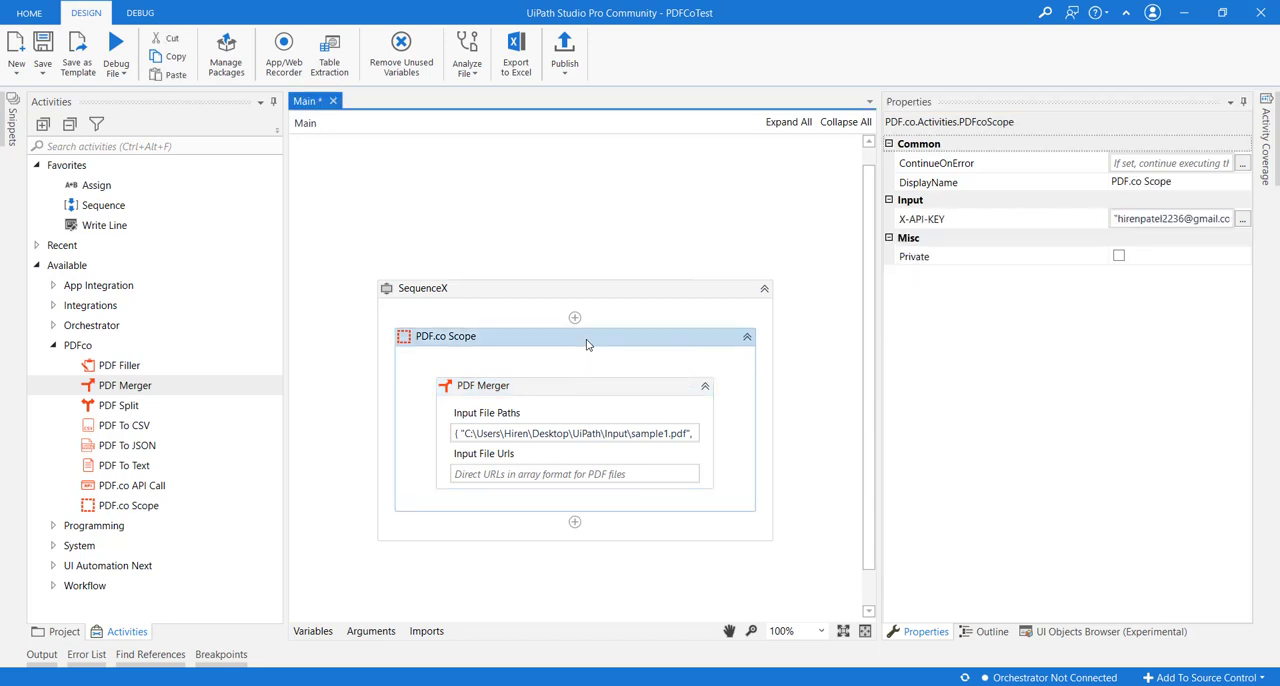
left_click(483, 385)
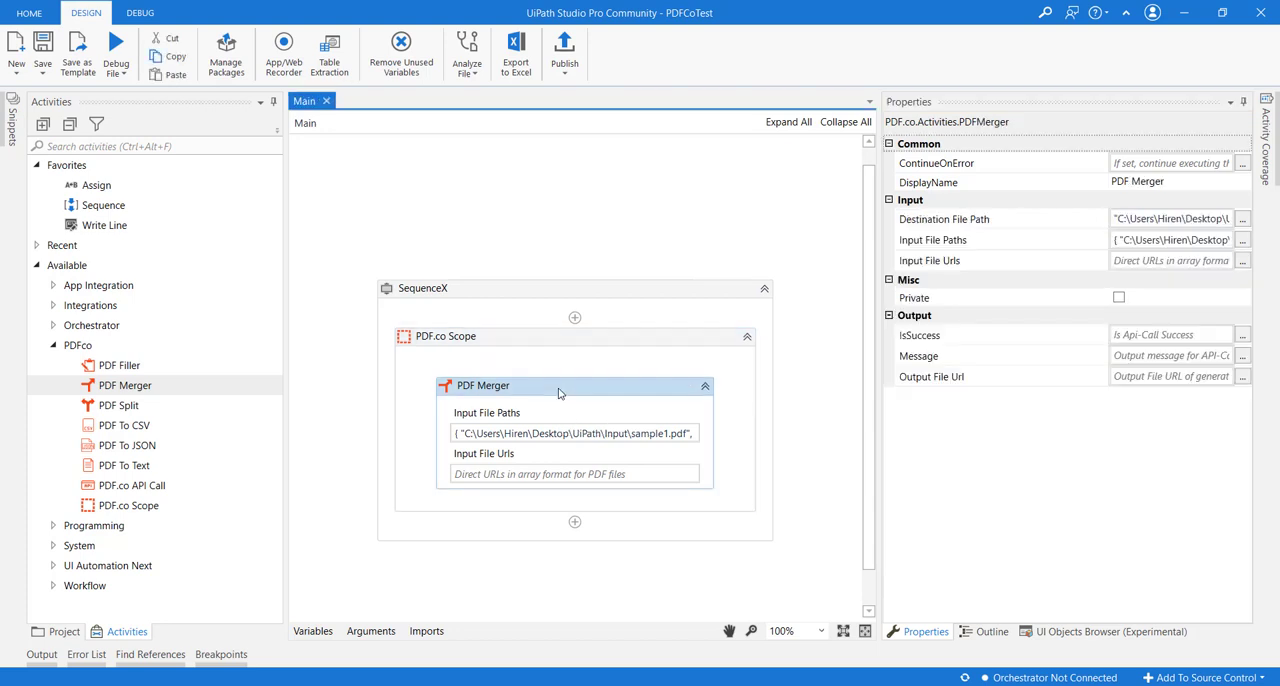
left_click(116, 45)
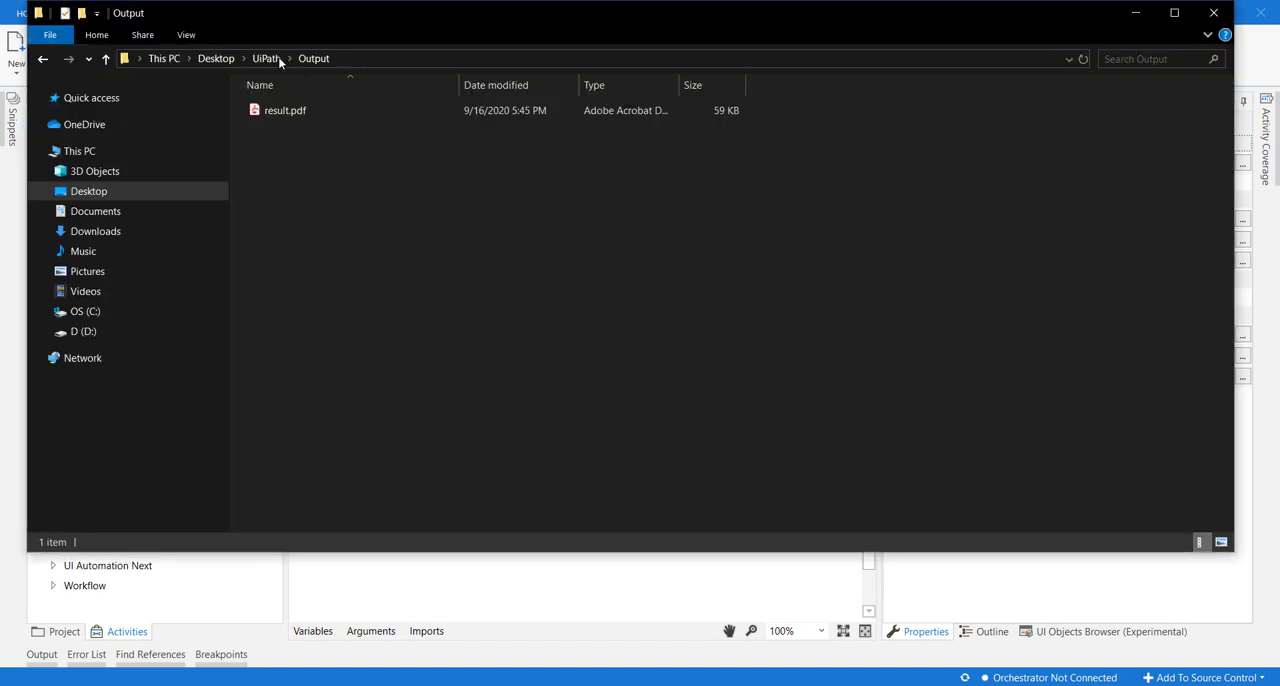
mouse_move(285, 110)
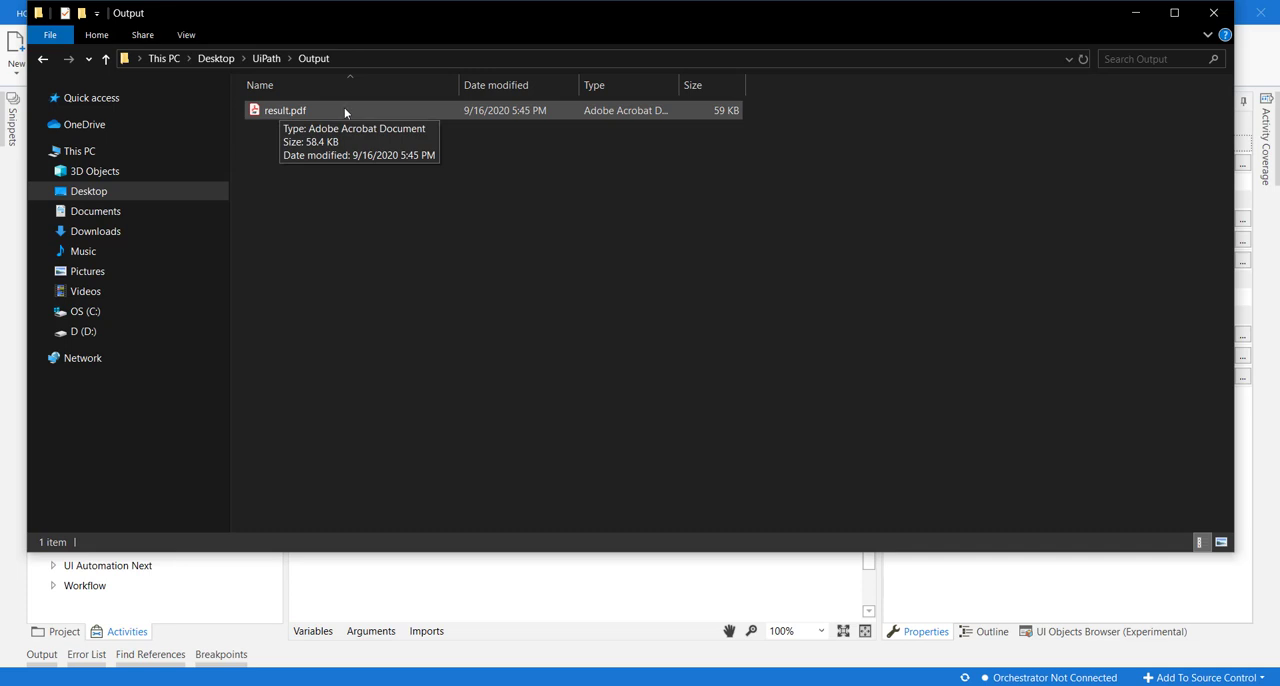
Step: Open result.pdf from the Output folder in Acrobat Reader
double_click(285, 110)
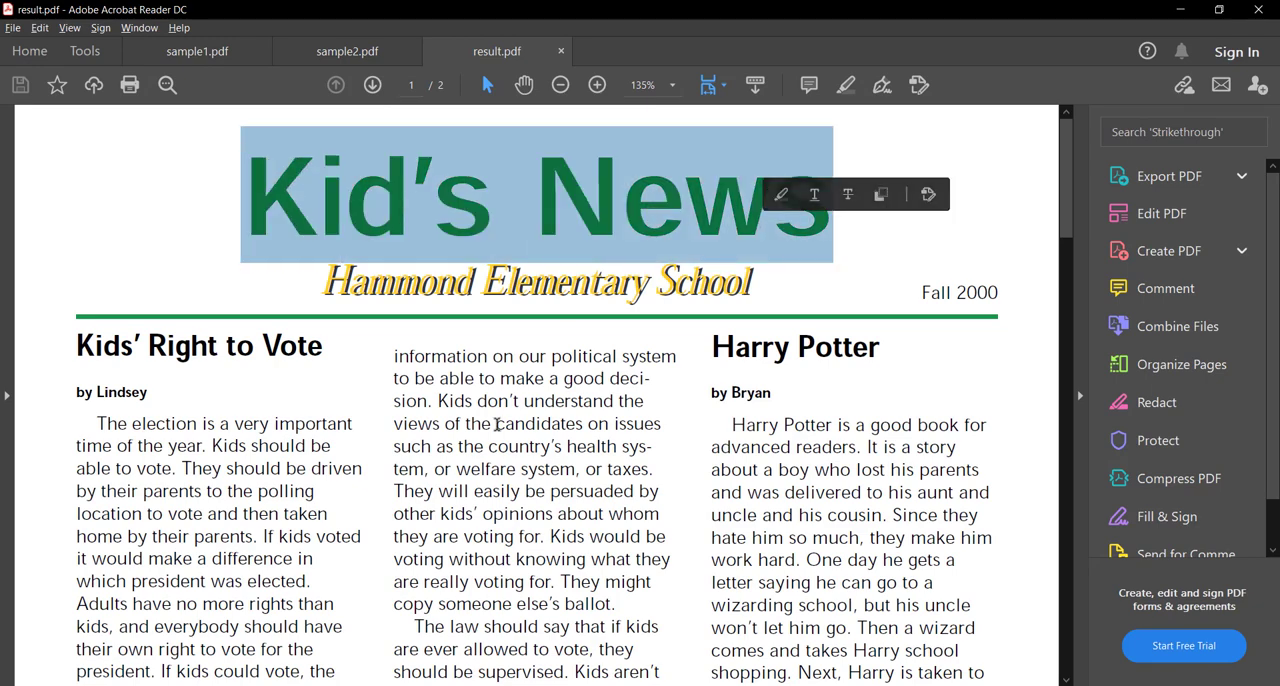
Step: Return to UiPath Studio after checking the two-page result.pdf
left_click(372, 84)
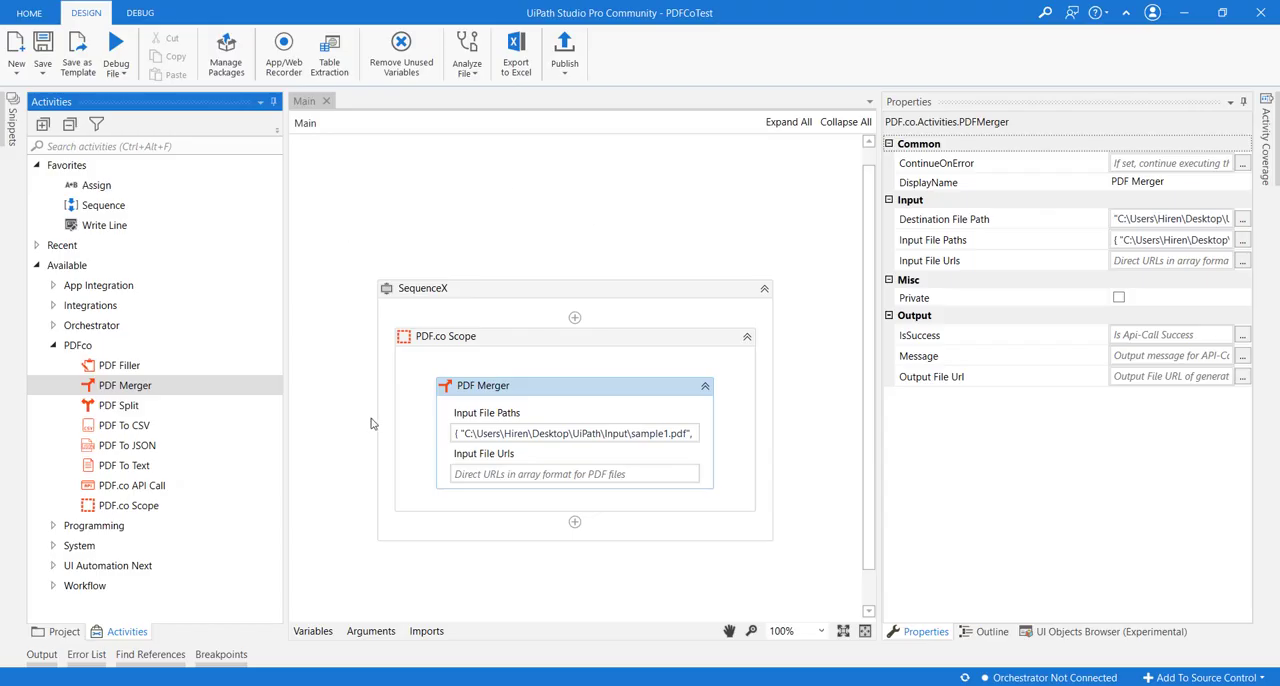
mouse_move(555, 383)
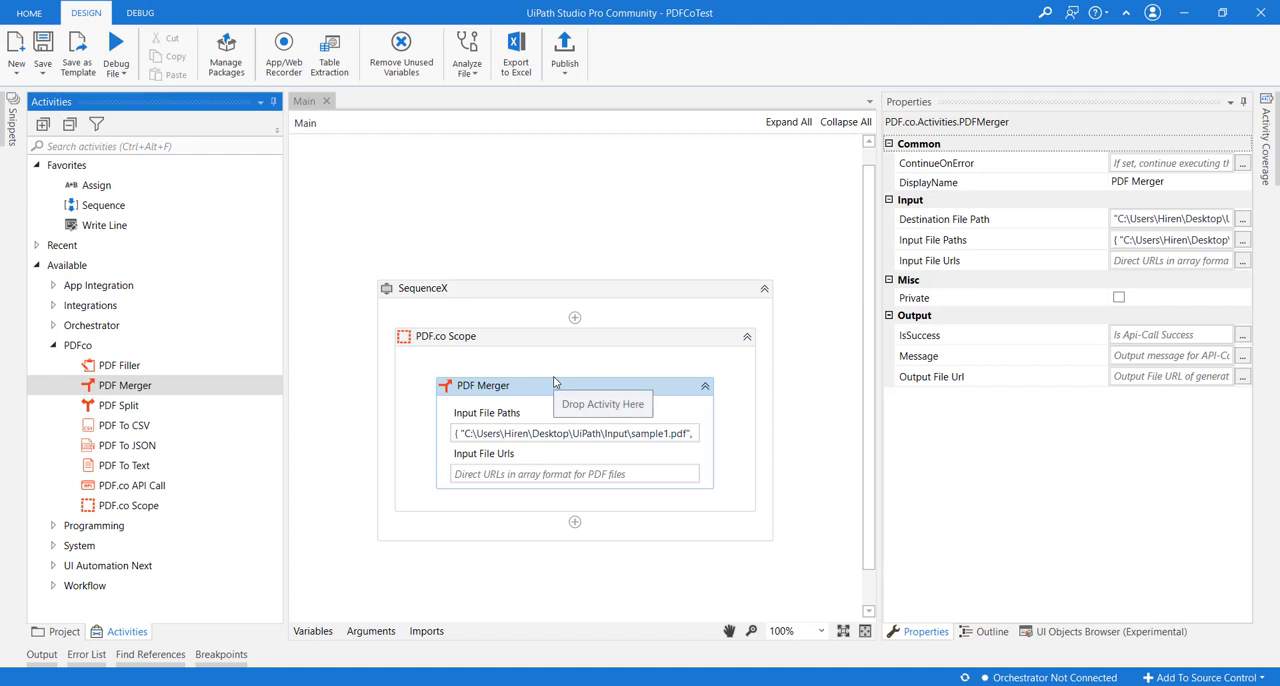